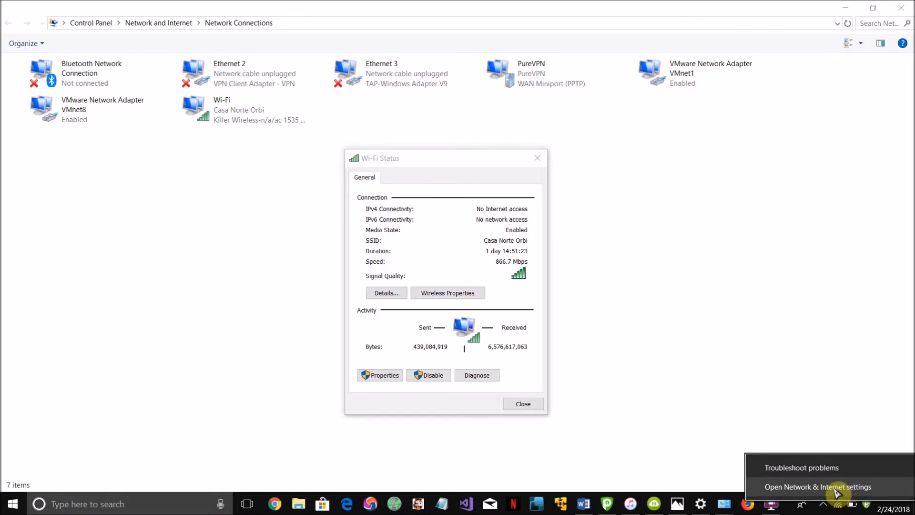
# From Network & Internet settings, go to the adapter connections list via Change adapter options
pyautogui.click(818, 487)
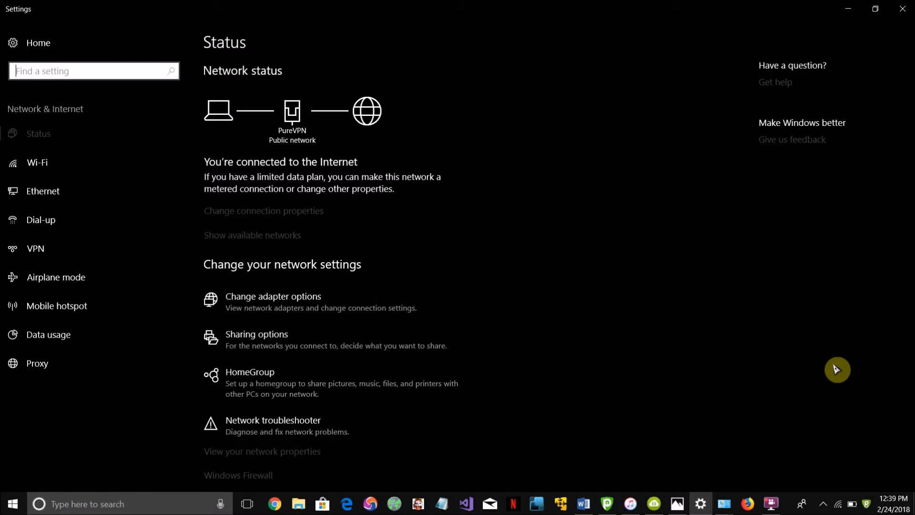
pyautogui.moveTo(416, 327)
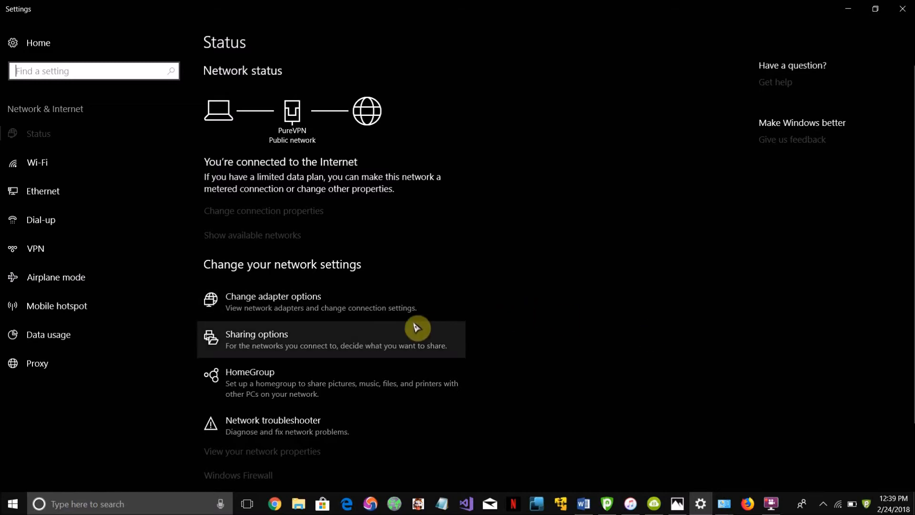
pyautogui.moveTo(409, 316)
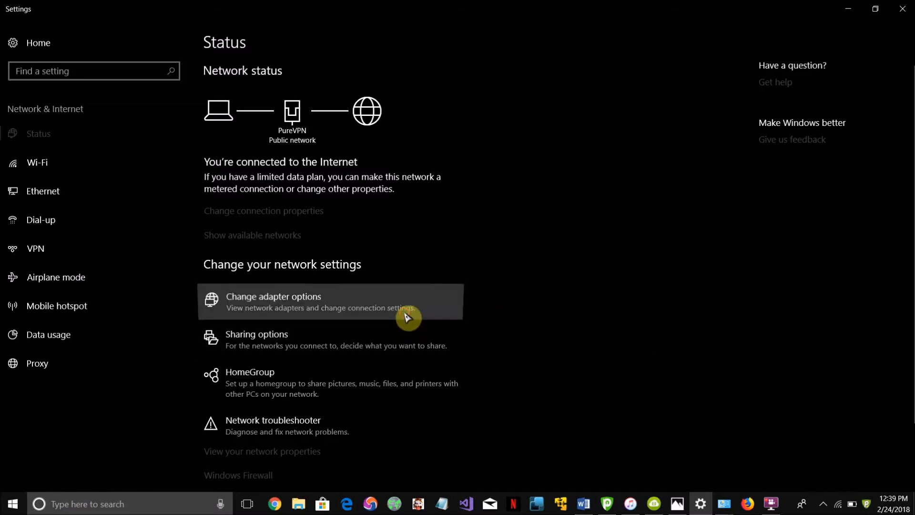
pyautogui.click(272, 301)
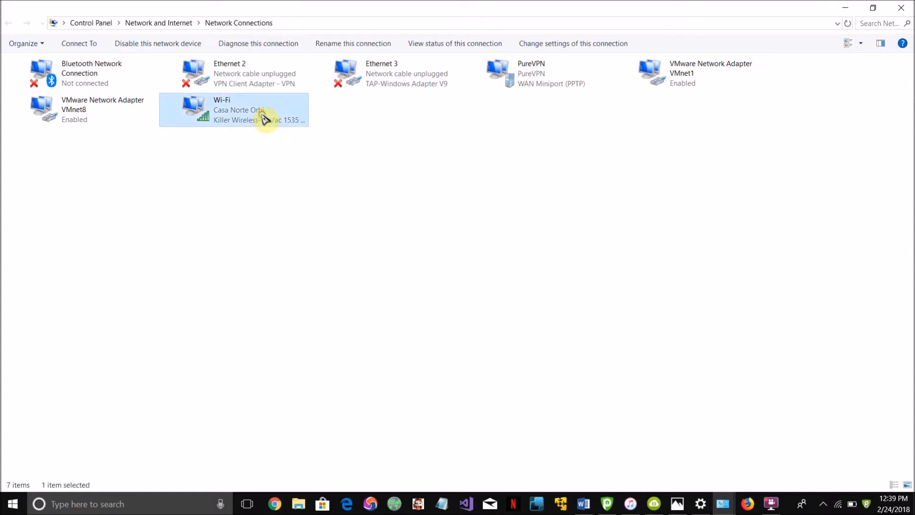
# Bring up the Wi-Fi adapter's shortcut menu in Network Connections
pyautogui.rightClick(261, 121)
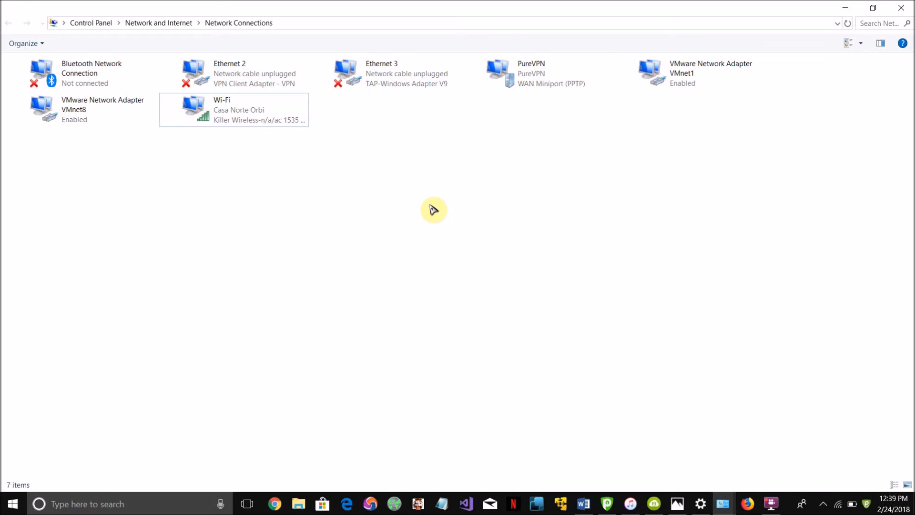
pyautogui.moveTo(311, 130)
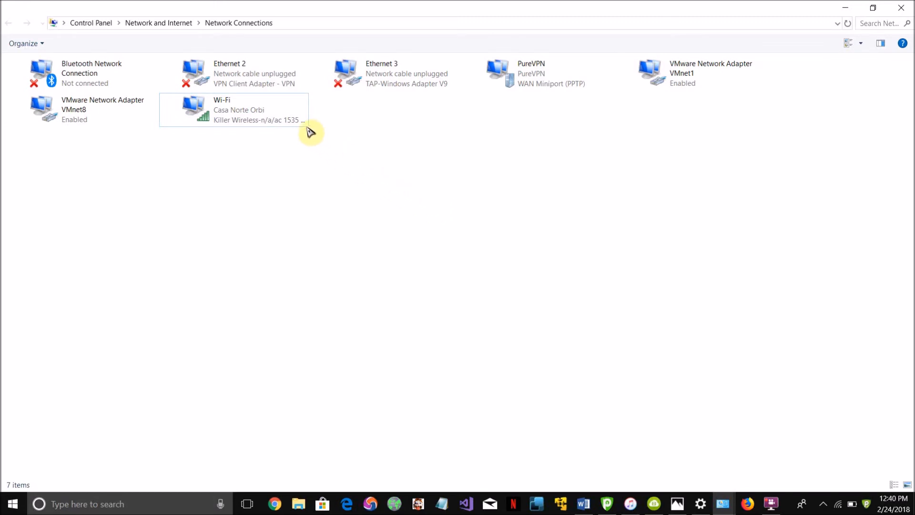
pyautogui.rightClick(233, 109)
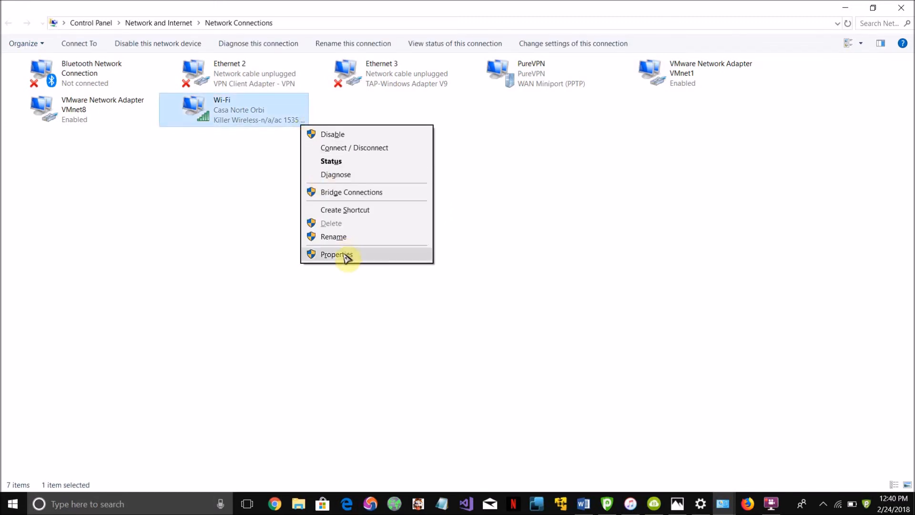
# Show the Casa Norte Orbi Wireless Properties Security settings with WPA2-Personal and the security key field
pyautogui.click(336, 254)
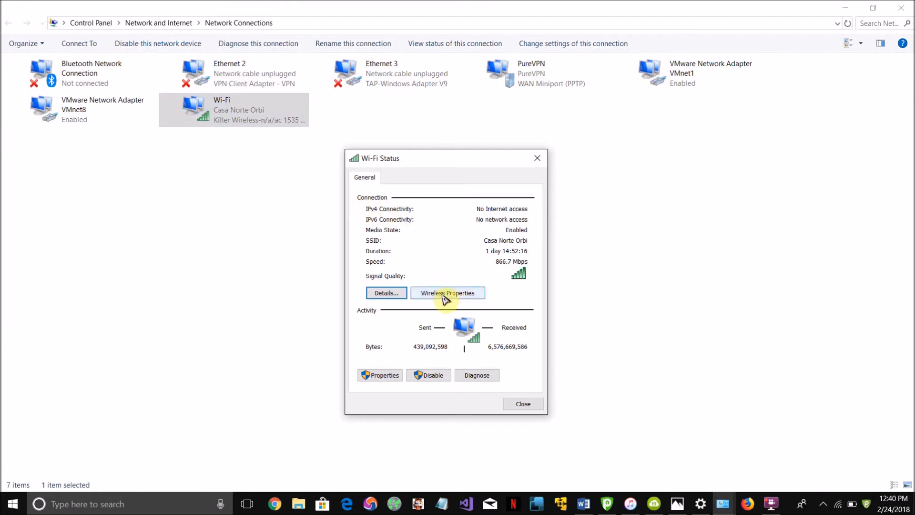
pyautogui.click(448, 293)
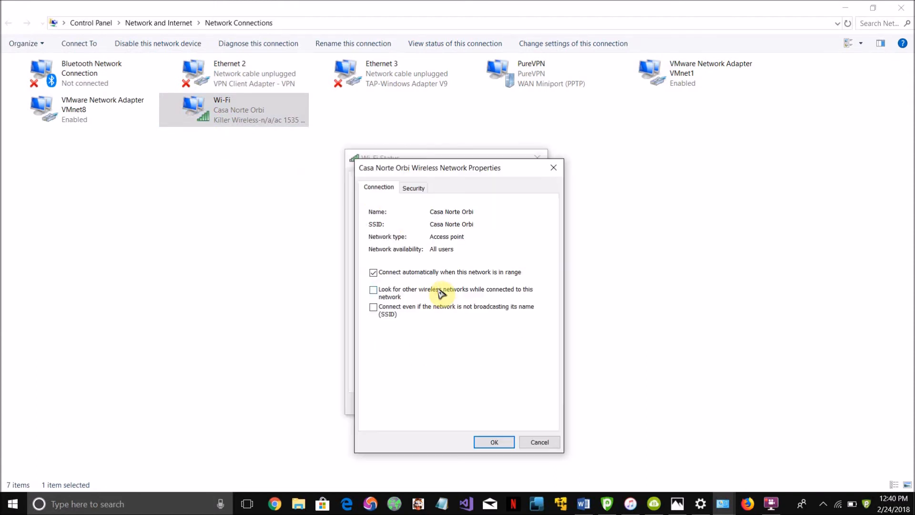
pyautogui.moveTo(442, 250)
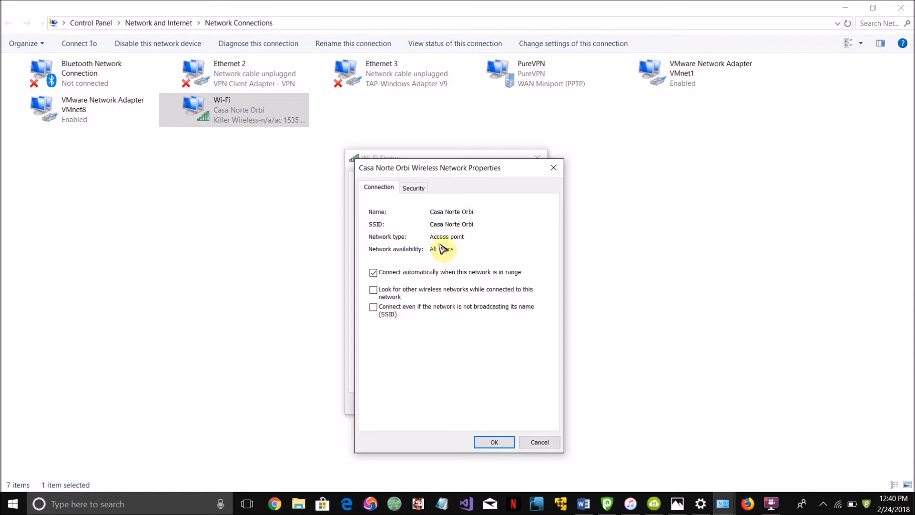
pyautogui.click(413, 187)
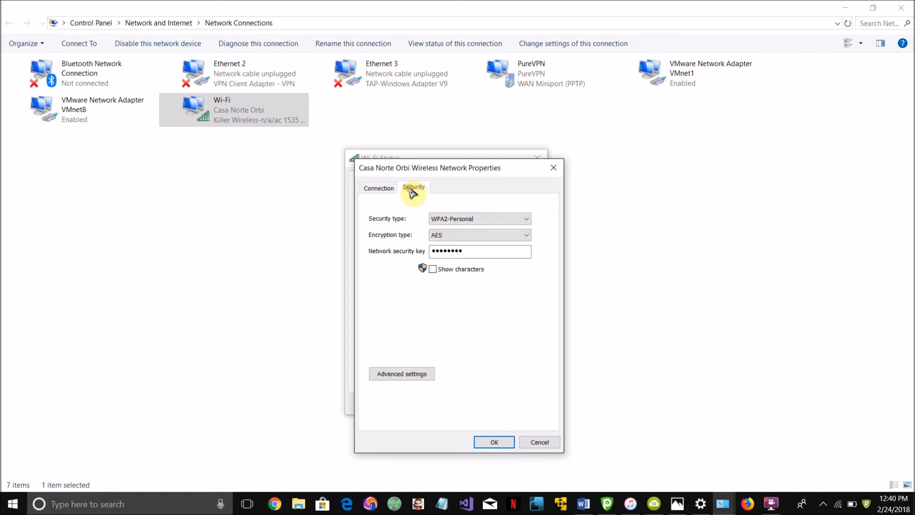